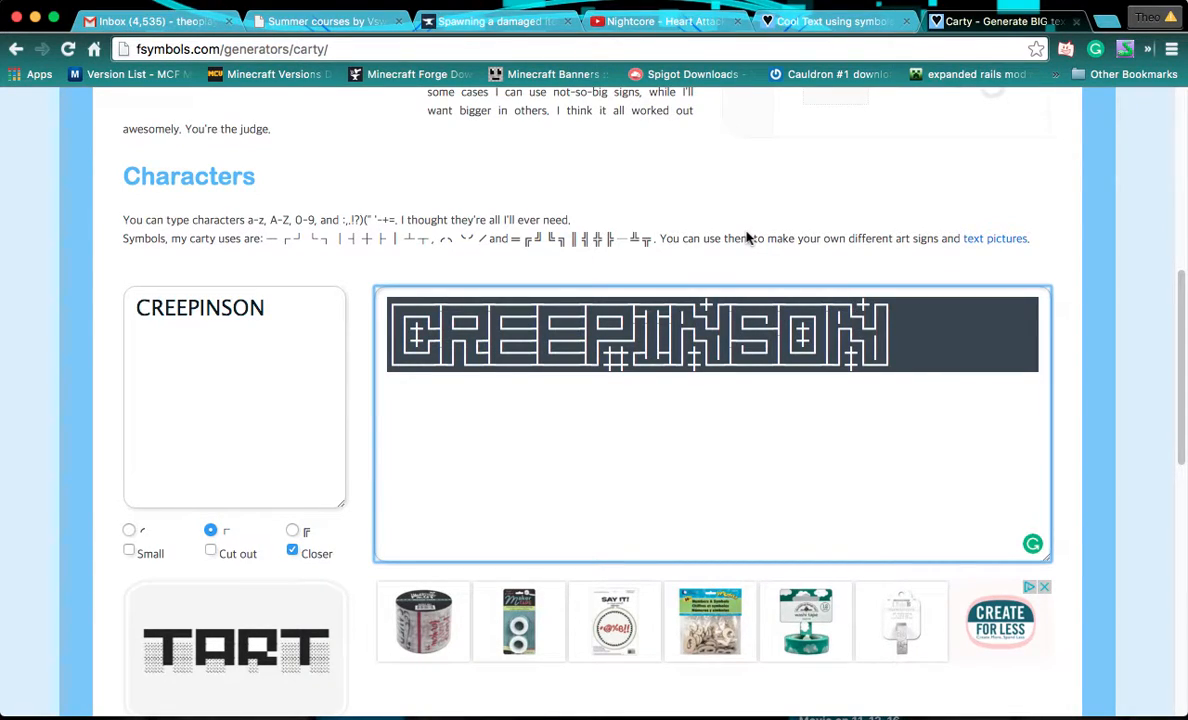
Render MEEPER in the dense heavy-bordered style, briefly trying the rounded outline style
left_click(740, 384)
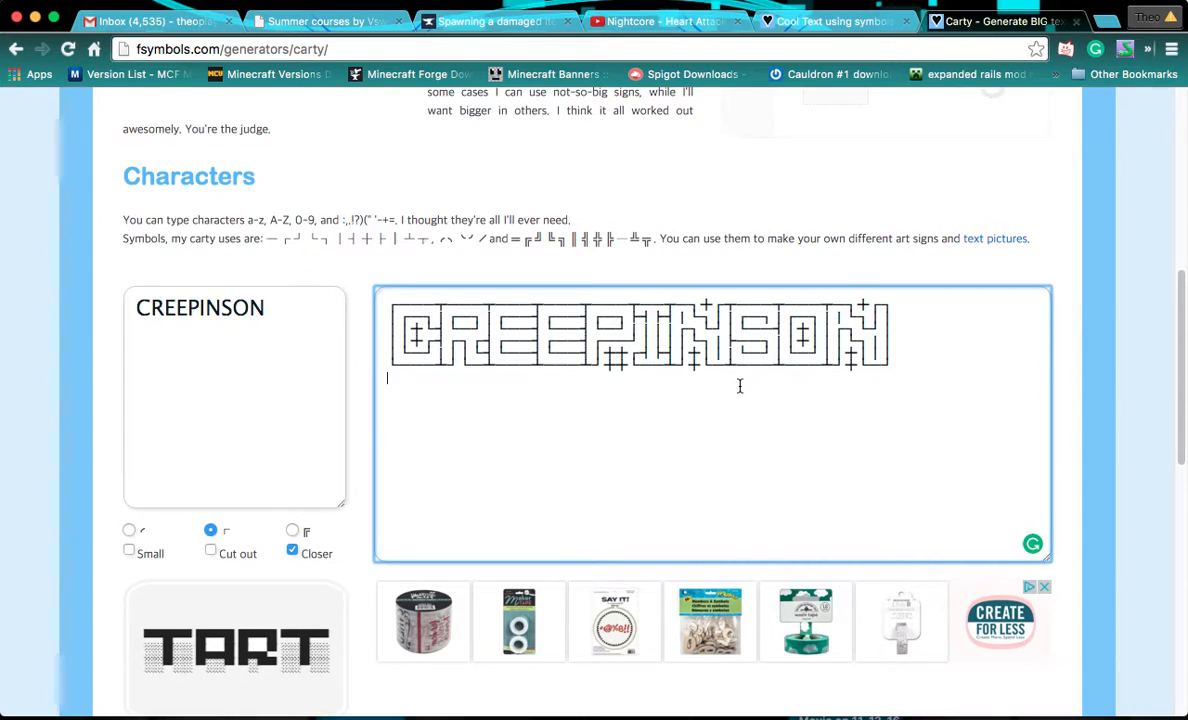
mouse_move(524, 404)
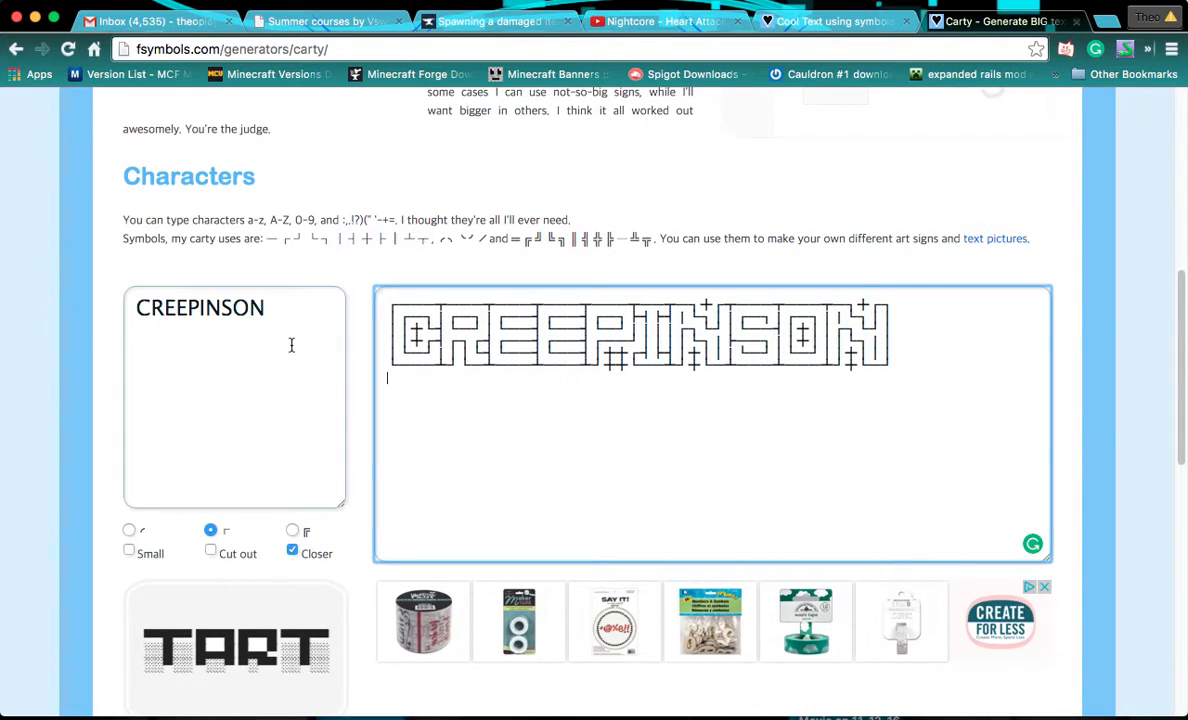
type("N")
left_click(234, 398)
type("MEEPER")
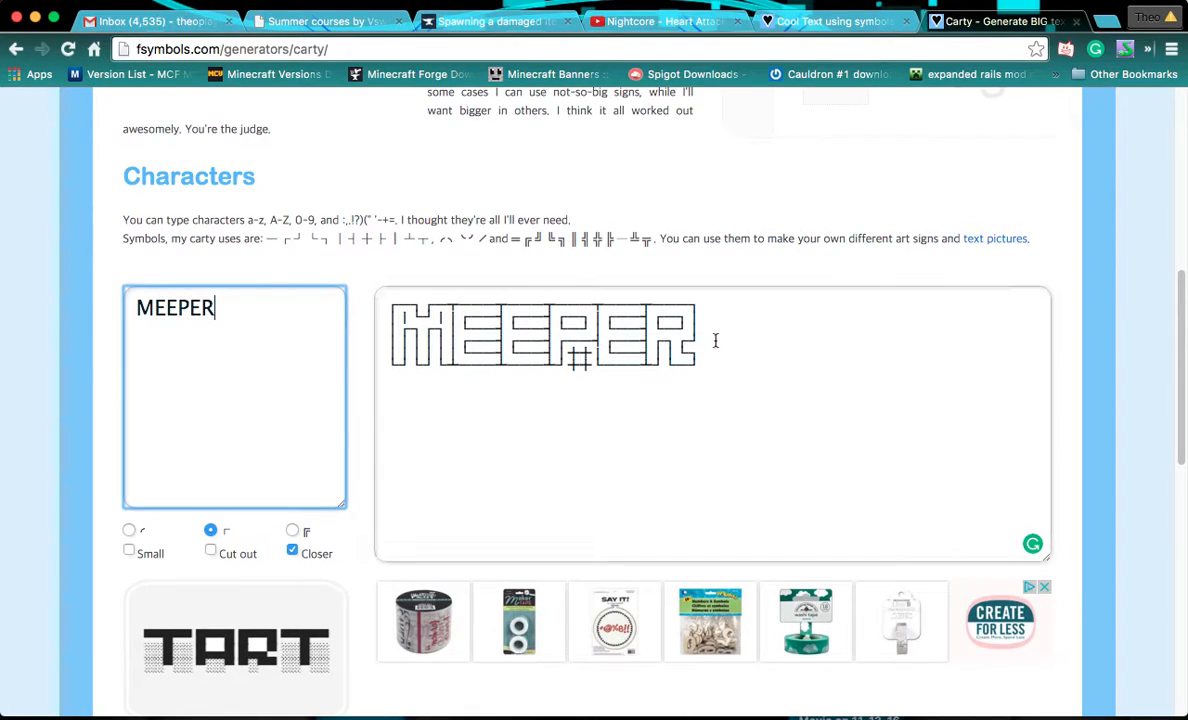
left_click(292, 530)
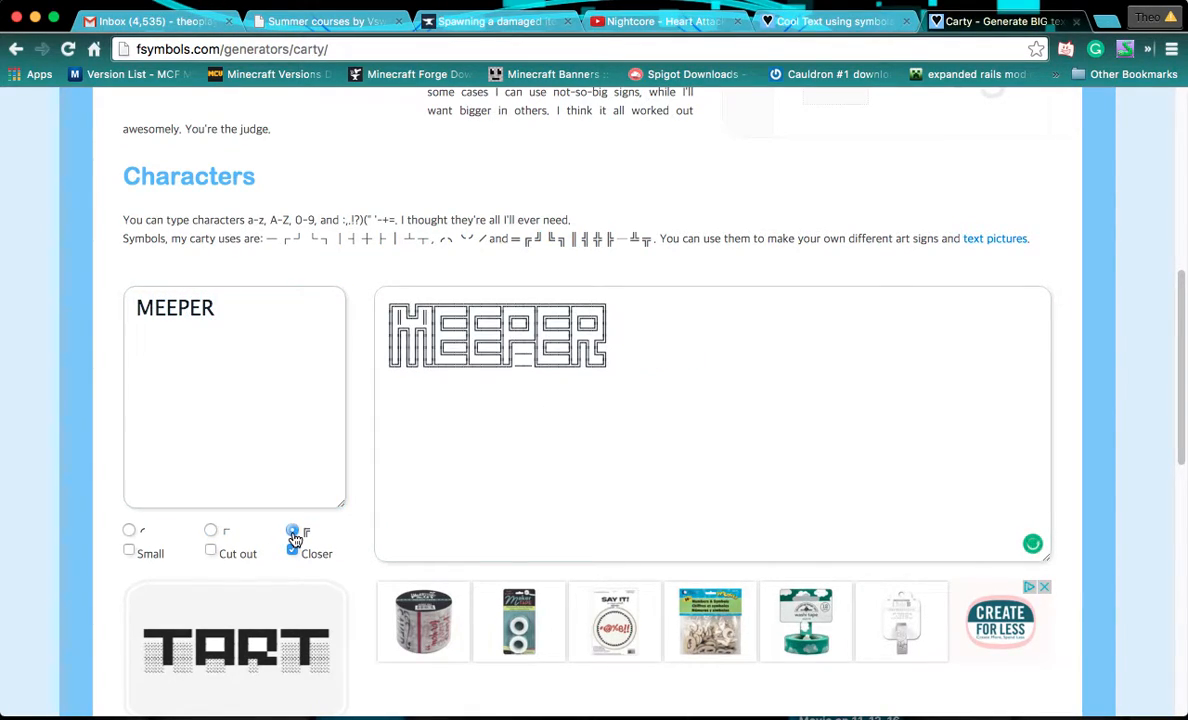
left_click(128, 530)
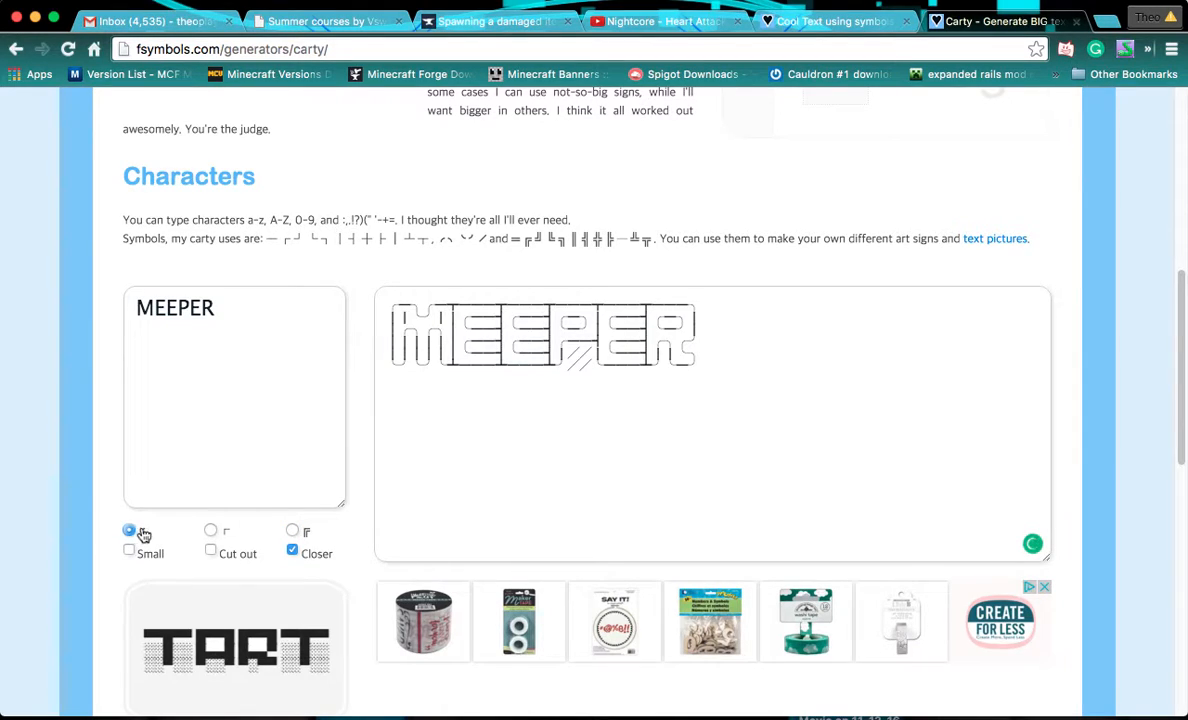
left_click(212, 530)
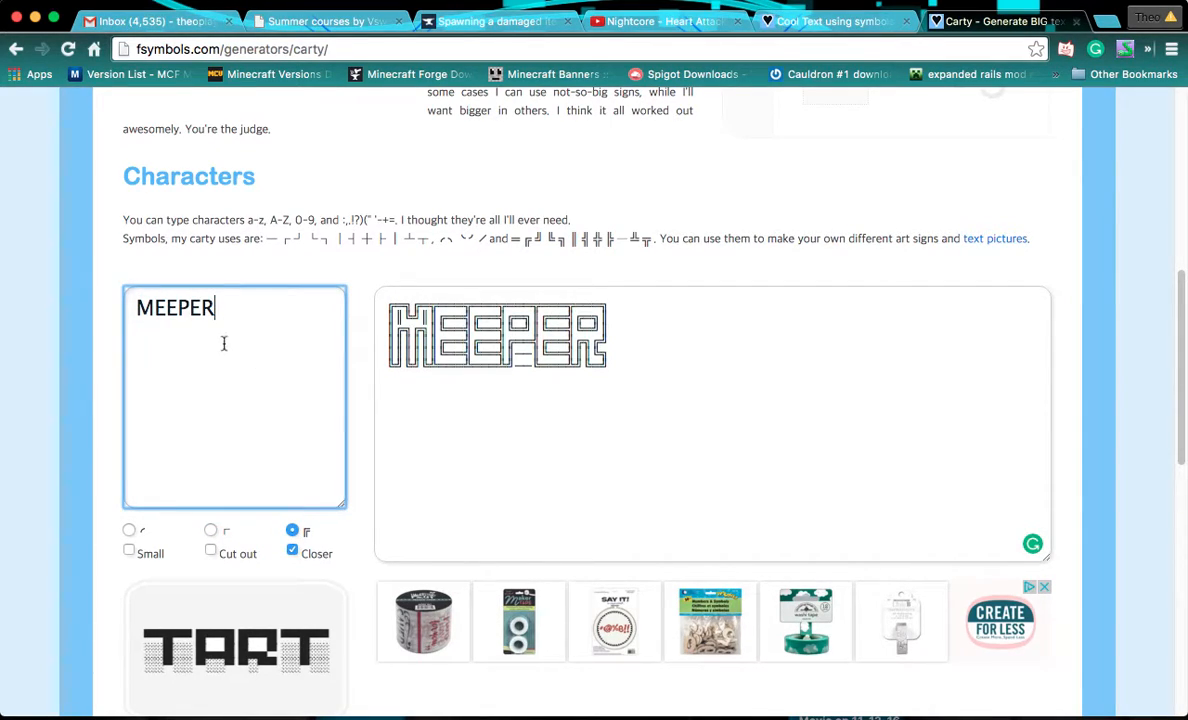
Render CREEPINSON in the thin-line style, then leave for the YouTube Nightcore video page
type("CR")
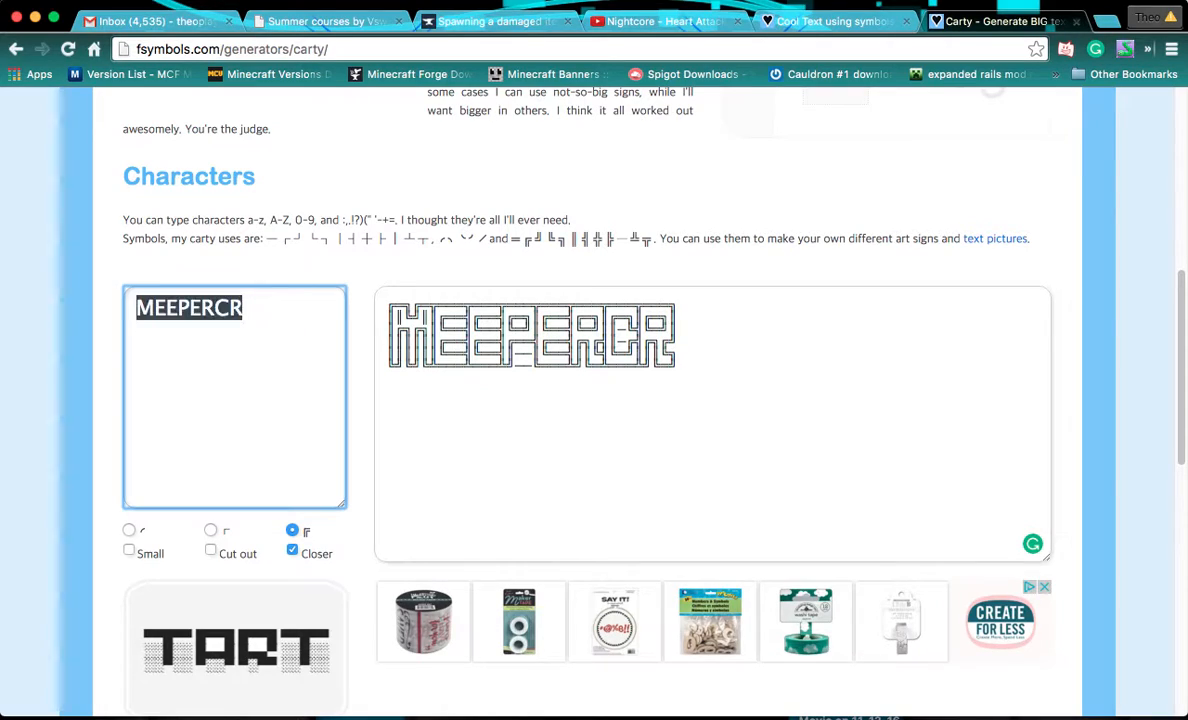
type("CREEPINSO")
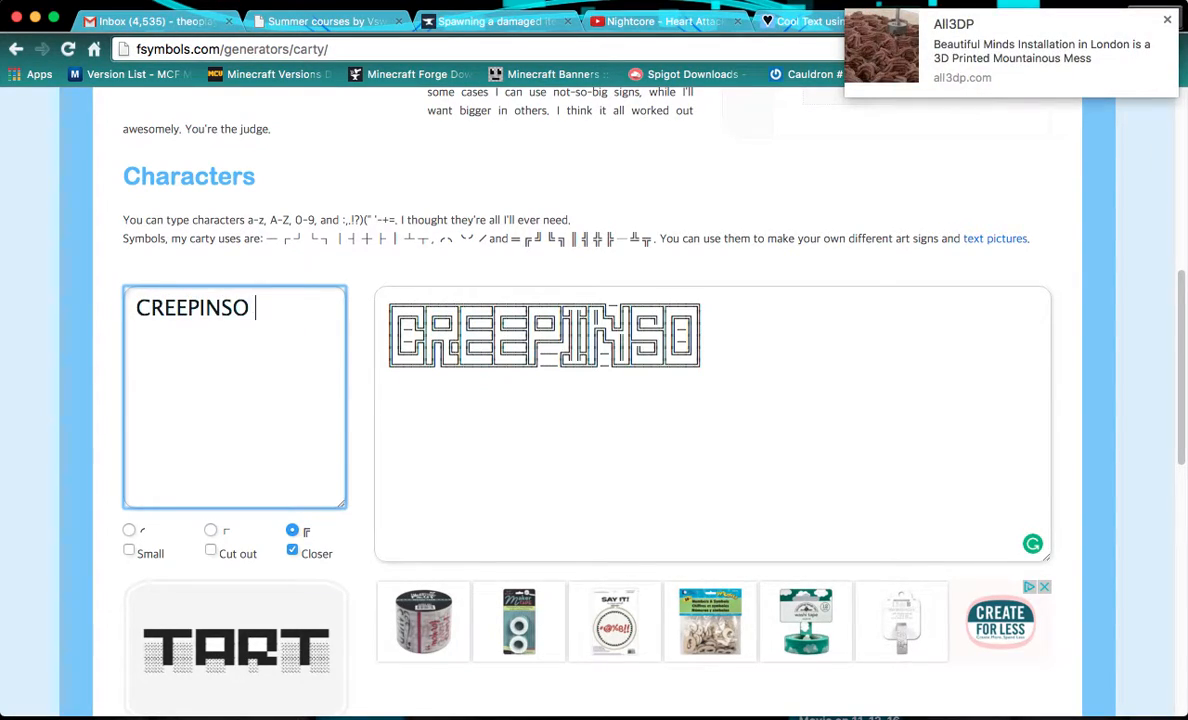
type("N")
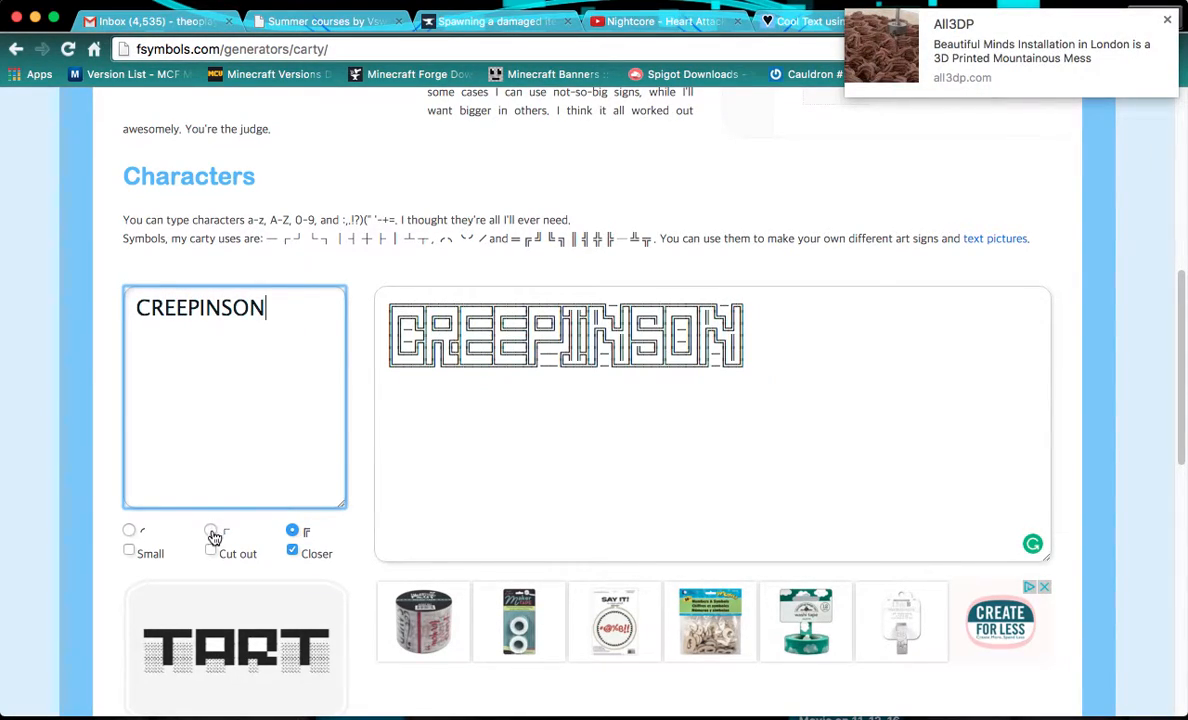
left_click(210, 530)
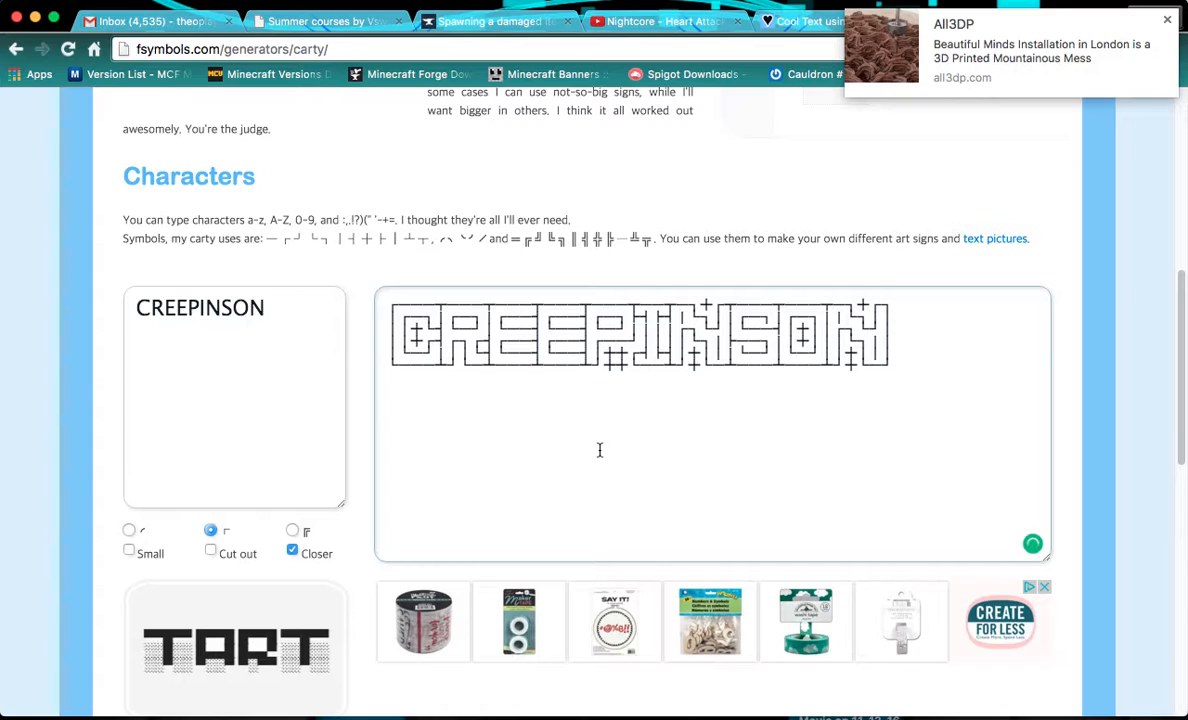
mouse_move(856, 420)
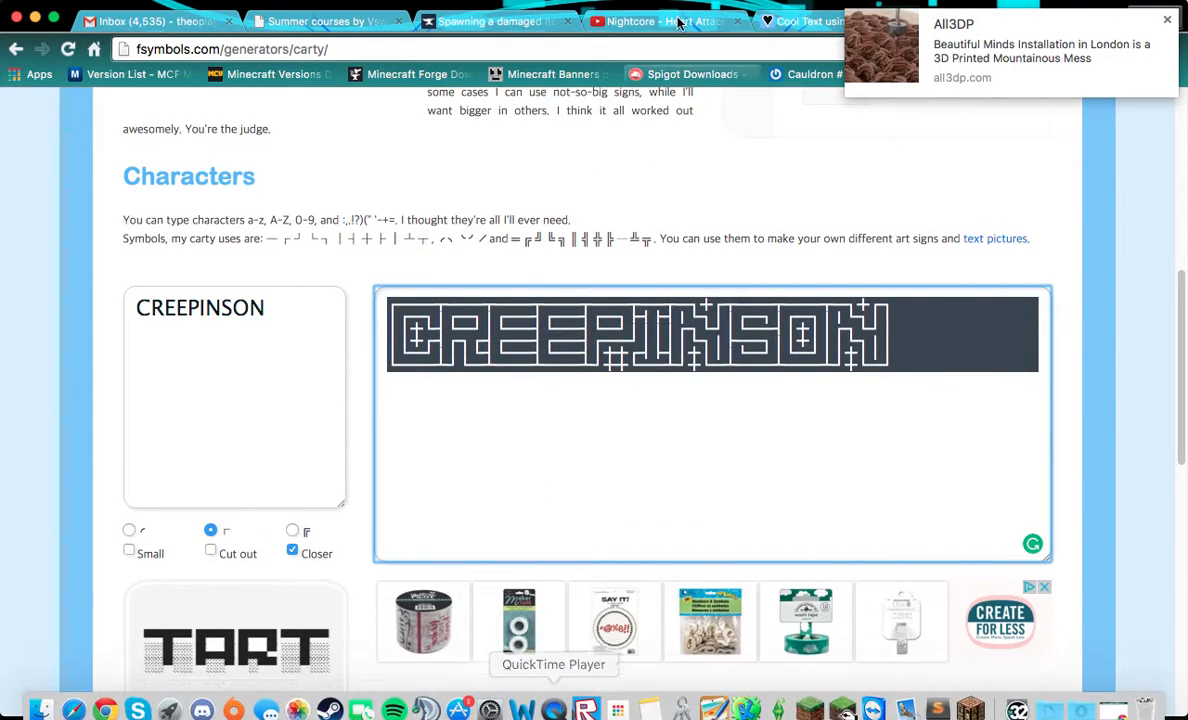
left_click(664, 20)
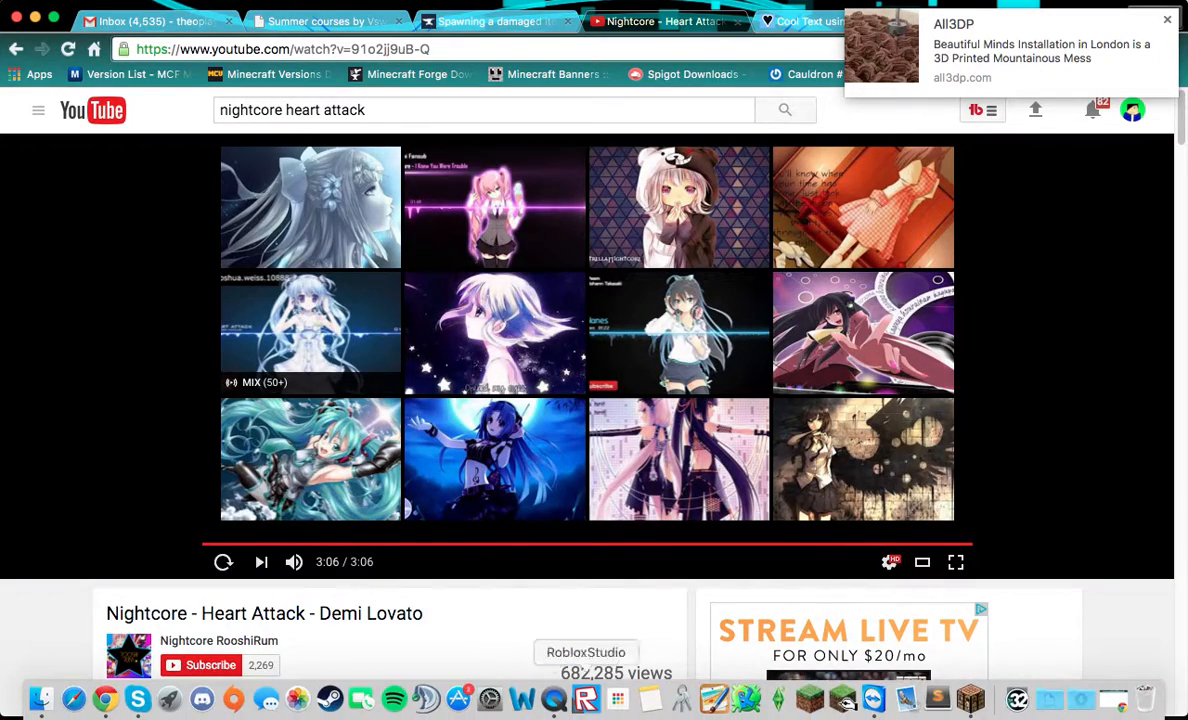
mouse_move(552, 696)
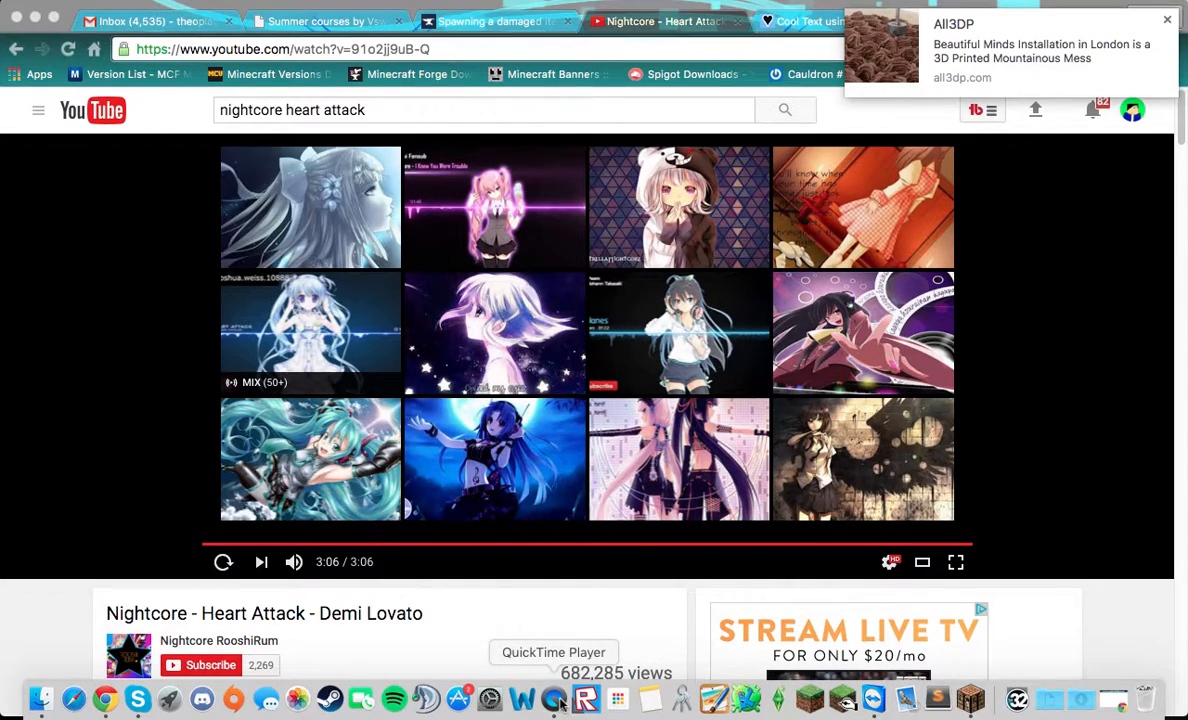